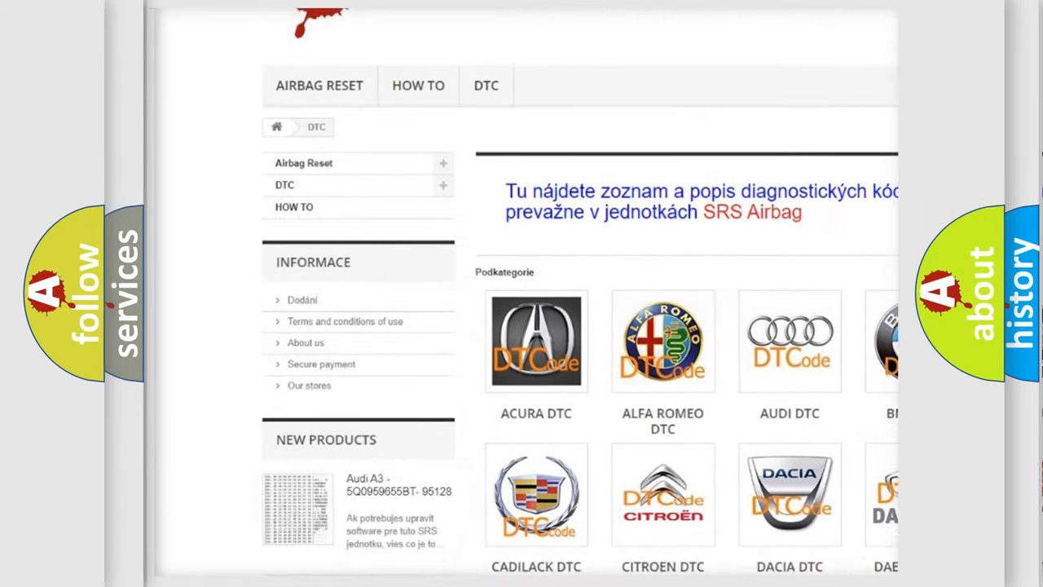
{"action": "scroll", "scroll_direction": "down", "scroll_amount": 3}
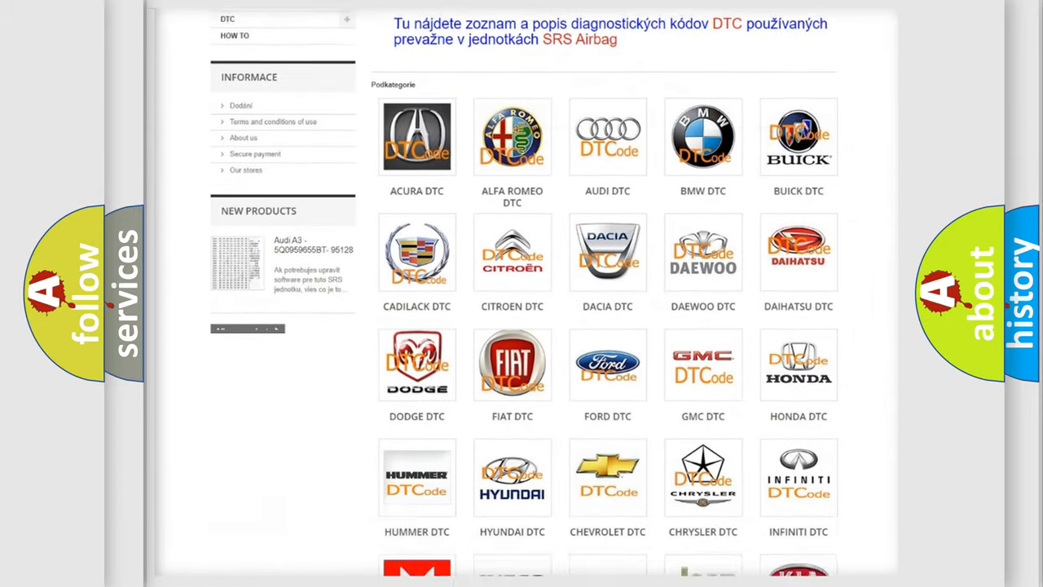
{"action": "scroll", "scroll_direction": "down", "scroll_amount": 3}
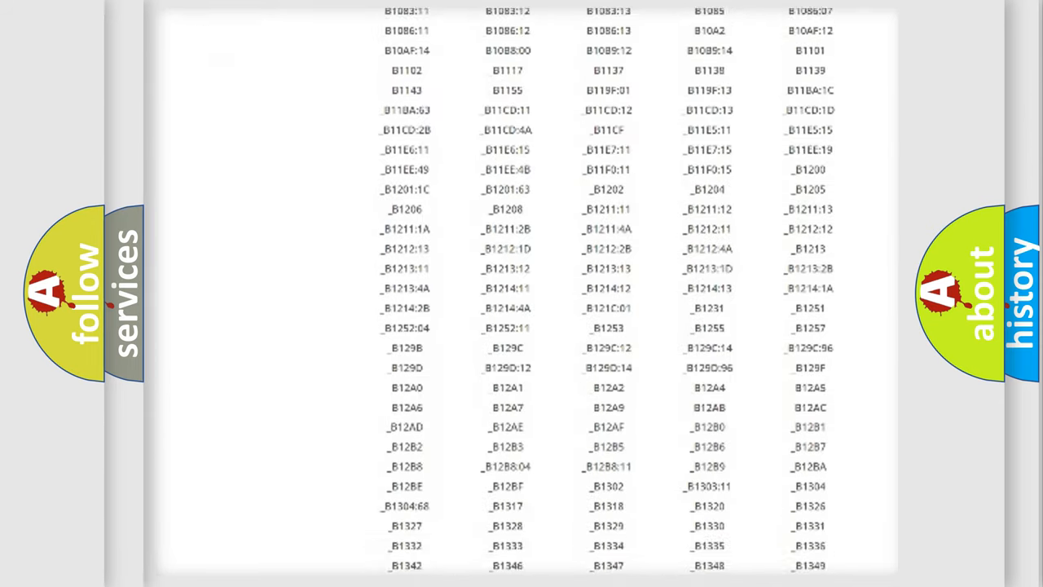
{"action": "scroll", "scroll_direction": "down", "scroll_amount": 3}
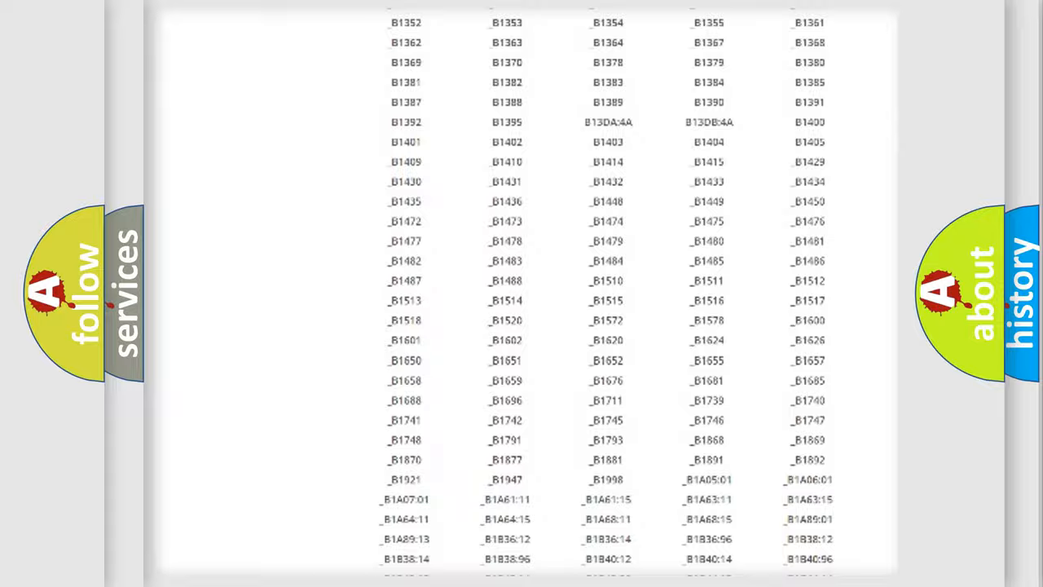